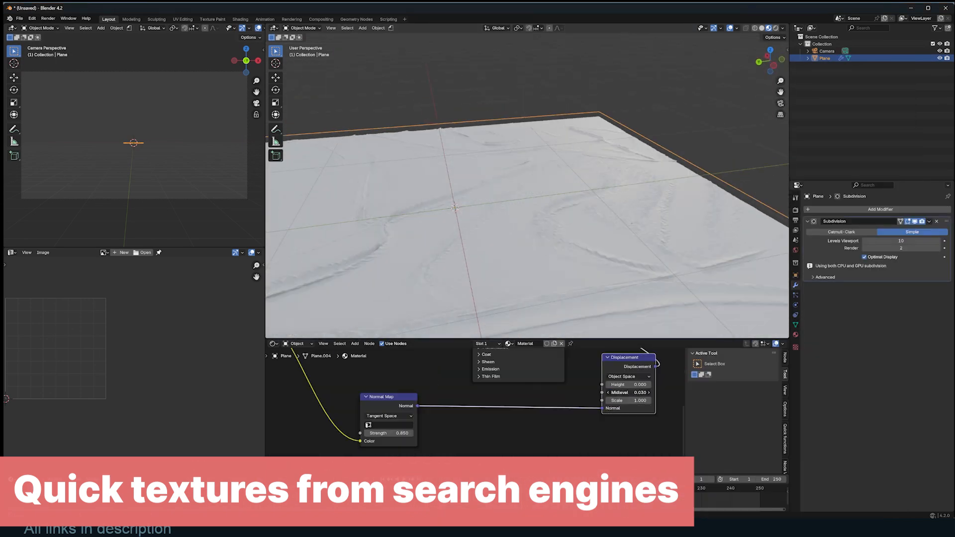
Step: Switch to the house projection scene showing the photo-textured house model
left_click(627, 392)
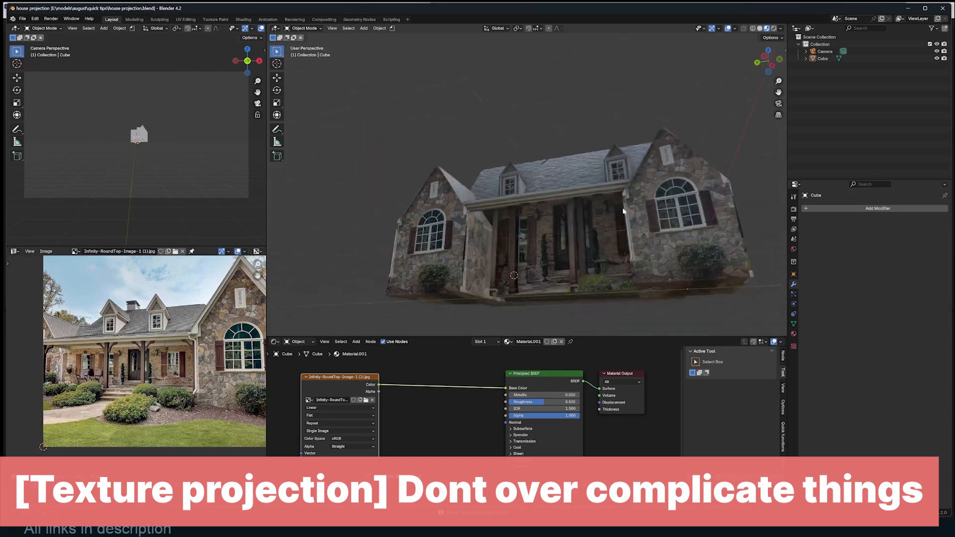
Step: Project the gable wall's UVs from view and place the island over the stone gable photo
left_click(794, 200)
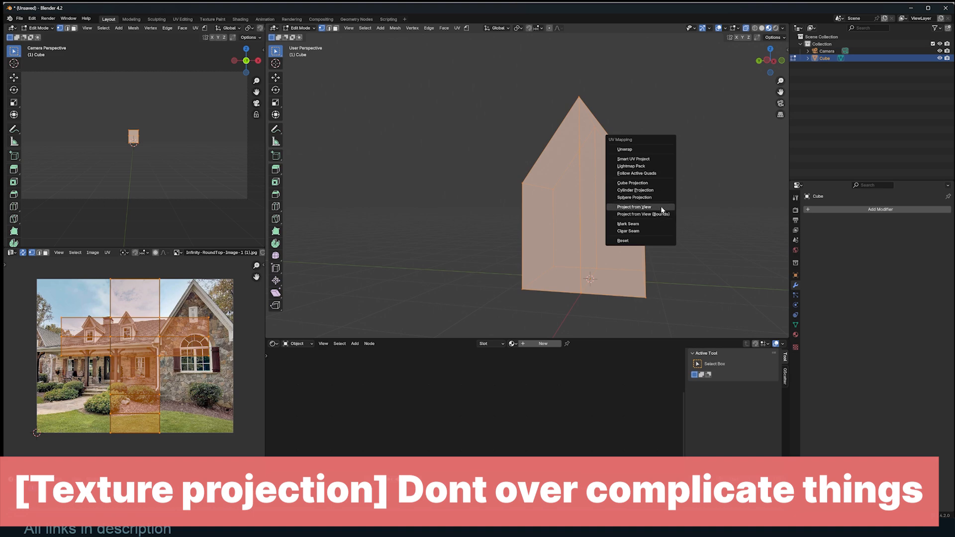
left_click(633, 207)
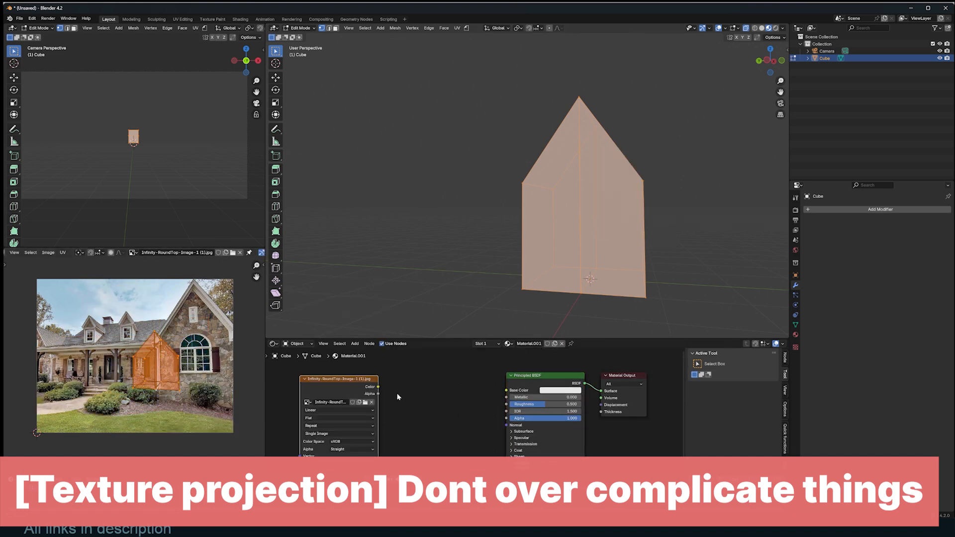
left_click_drag(378, 387, 504, 390)
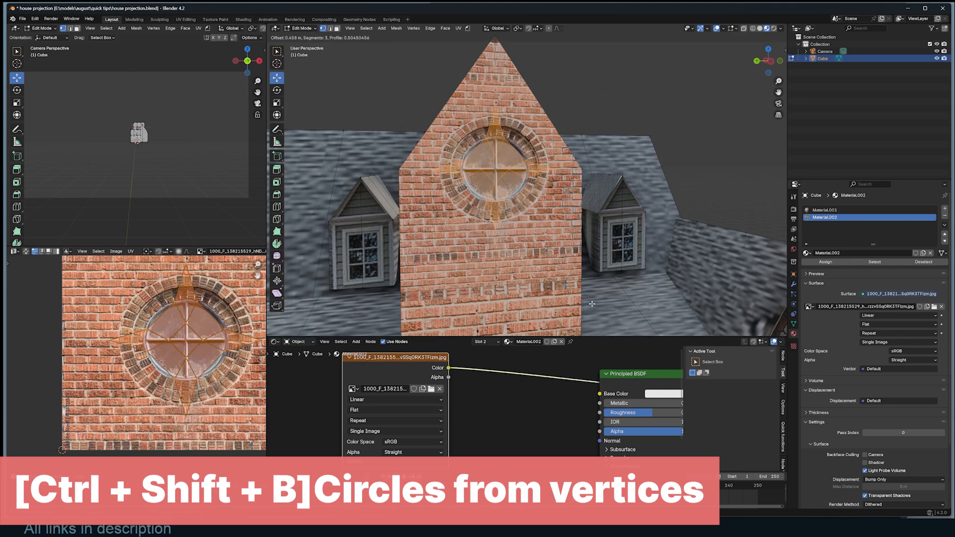
Step: Bevel the selected vertex into a circle matching the round window in the brick texture
key("ctrl+shift+b")
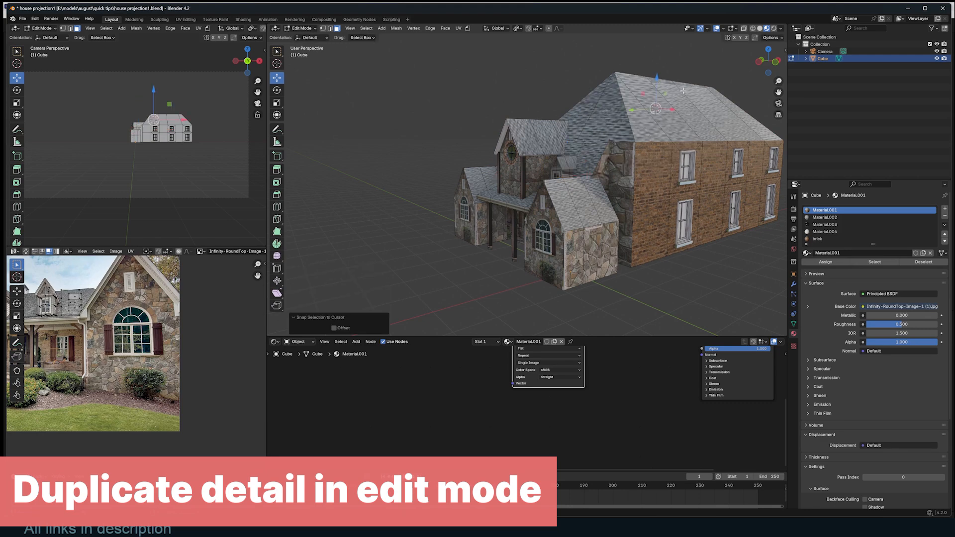
Step: Duplicate the selected house detail and snap the copy to the cursor location
left_click(334, 327)
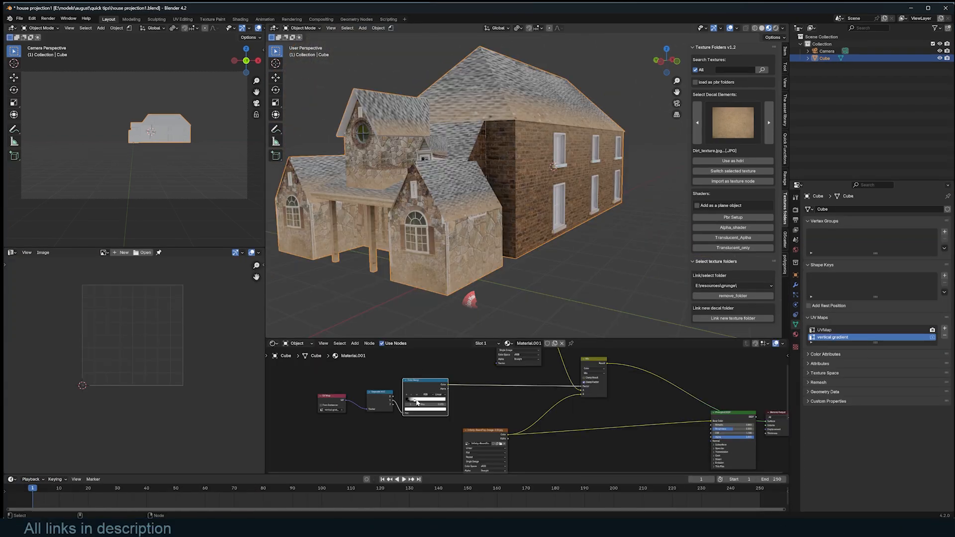
Step: Wire the moss mask through the ColorRamp and adjust how far the moss spreads on upper walls
left_click_drag(548, 184, 482, 241)
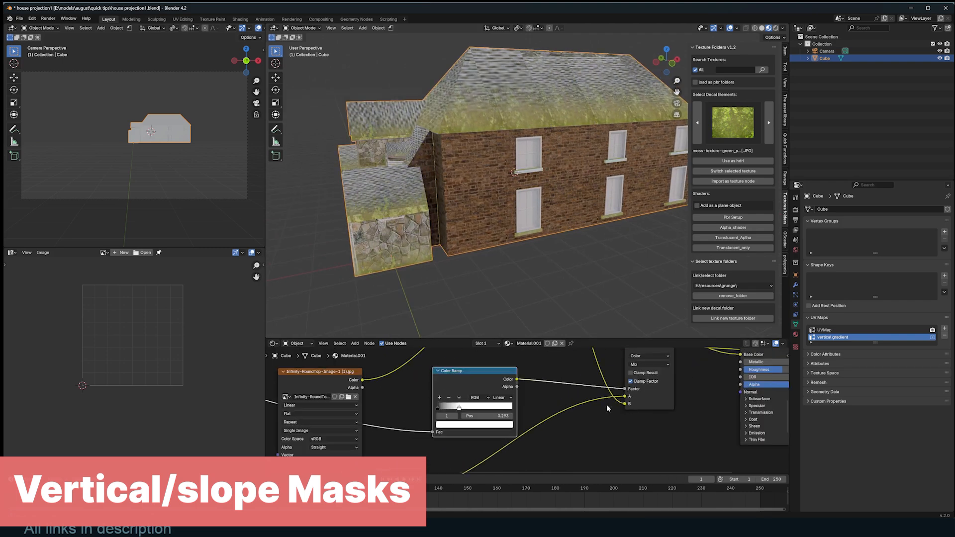
left_click_drag(458, 406, 439, 406)
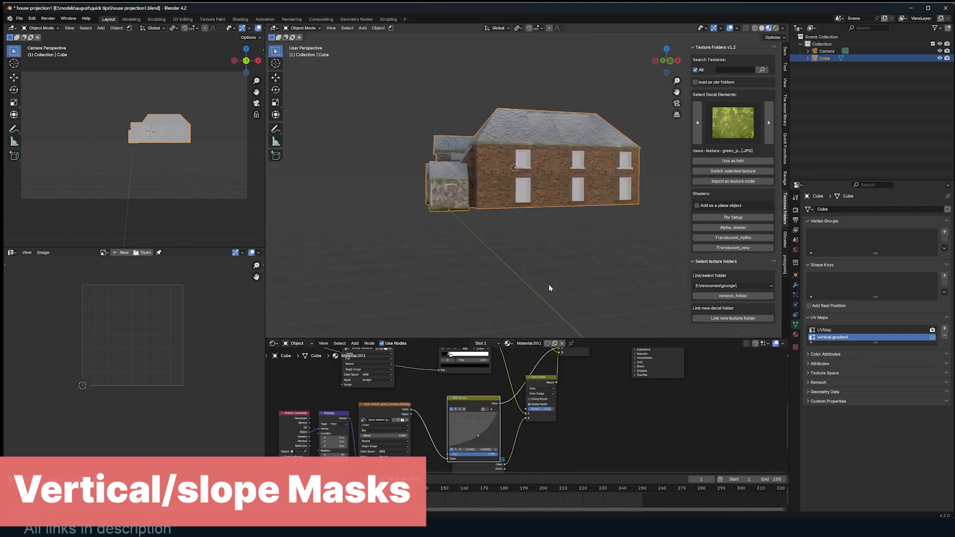
key("Tab")
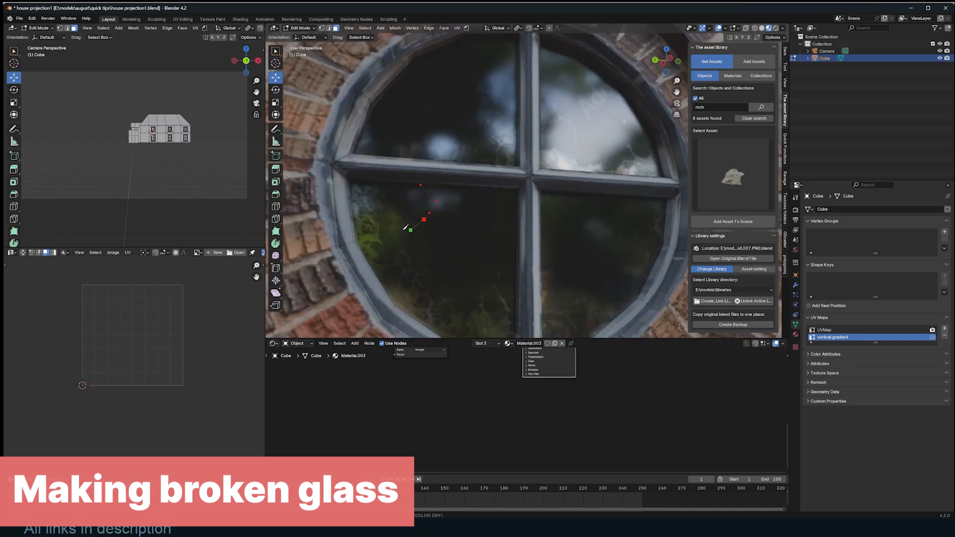
Step: Cut shard holes in the window glass and assign a new missing-glass material to them
left_click(426, 243)
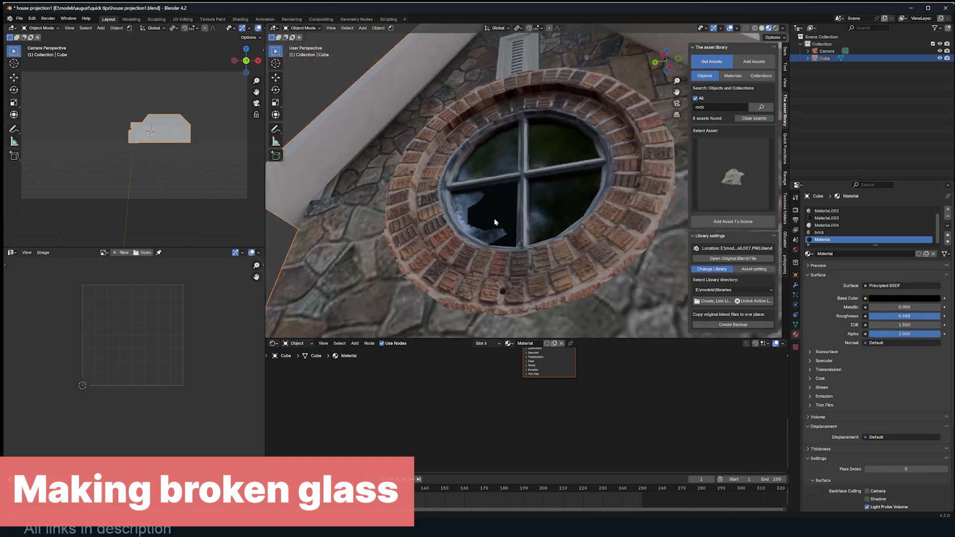
key("Tab")
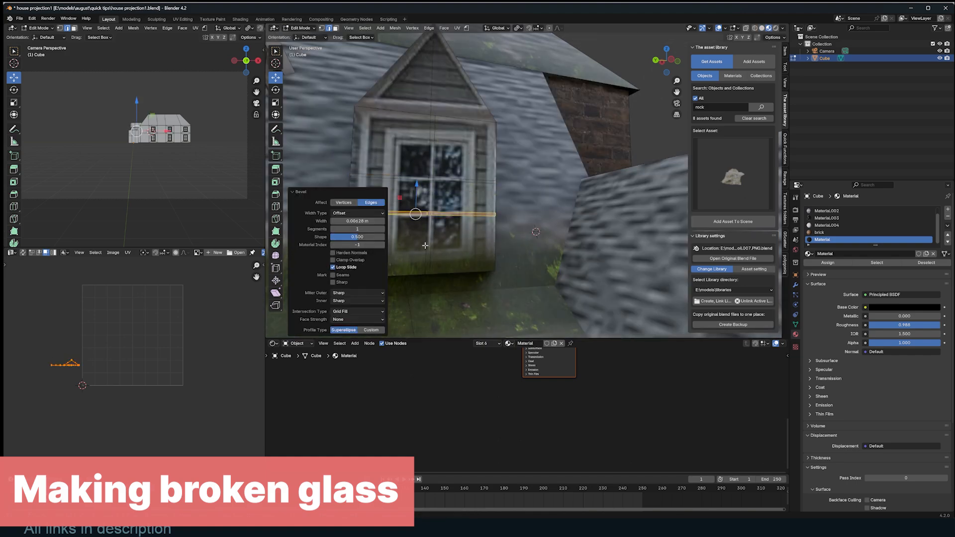
left_click(846, 225)
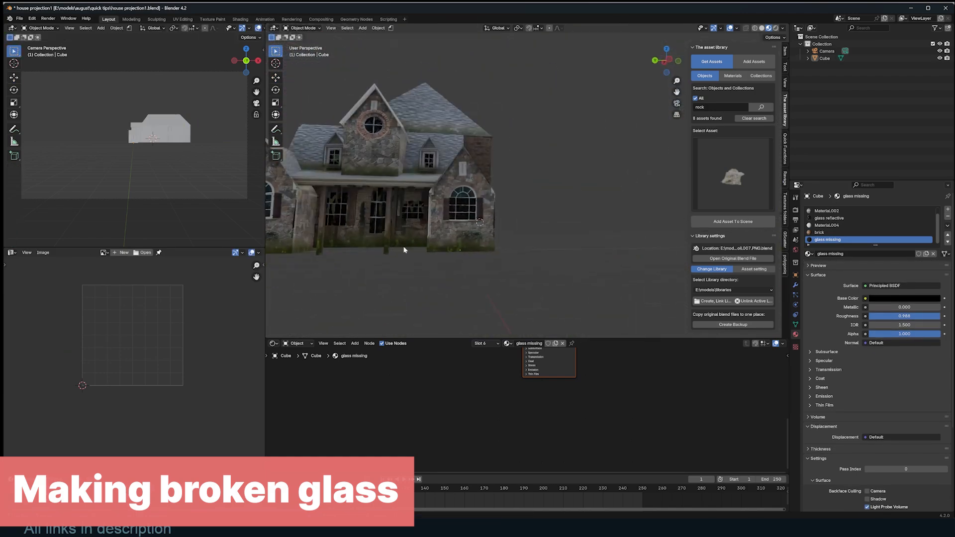
left_click(821, 232)
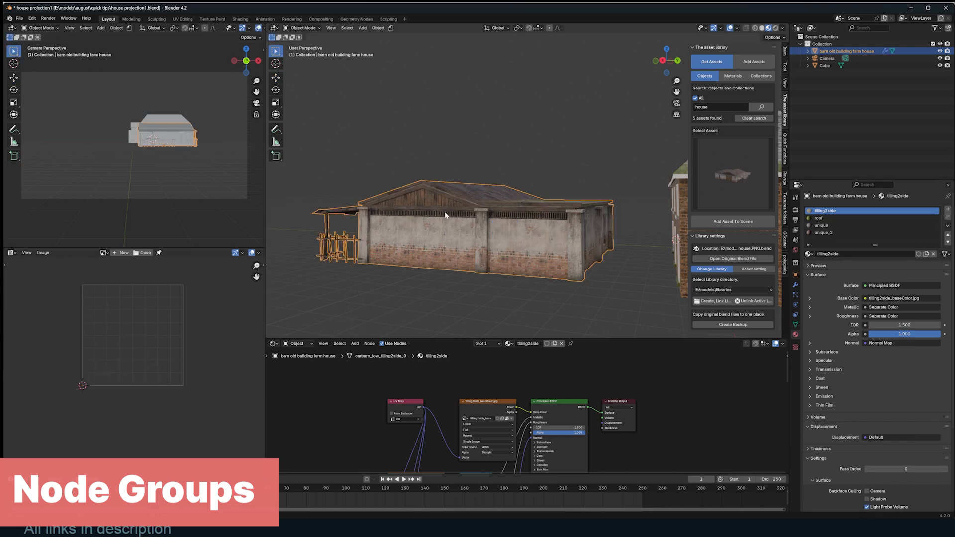
Step: Show the barn roof material slot and enter its node group
left_click(829, 218)
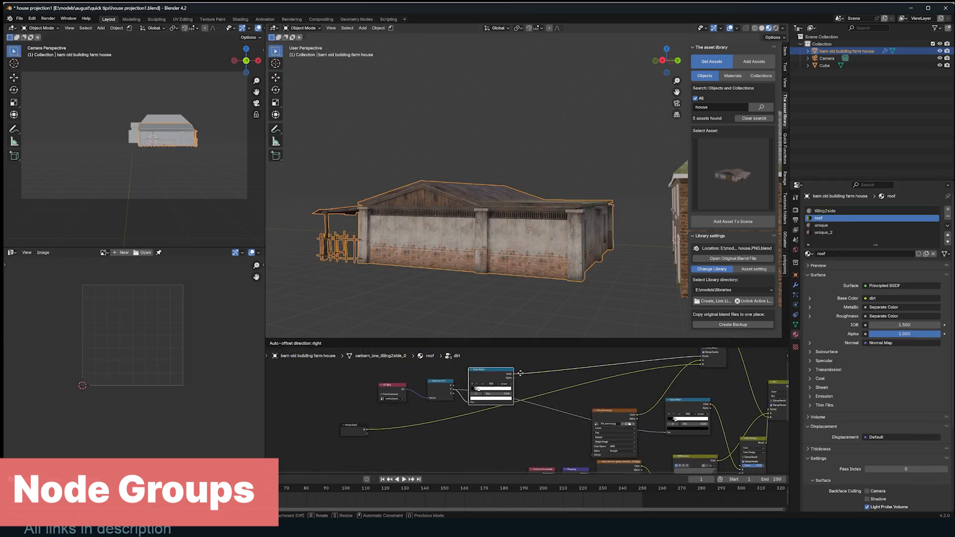
type("mu")
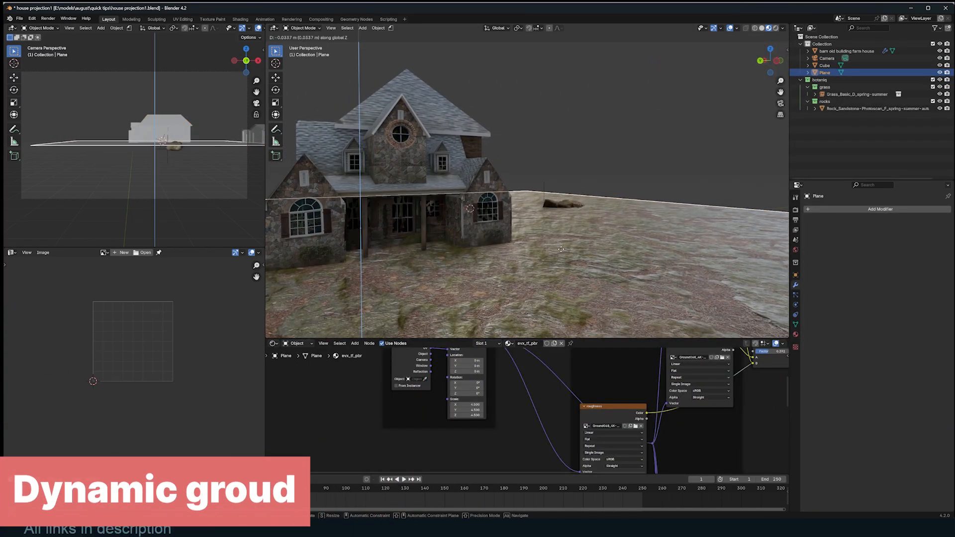
Step: Make the Plane a Dynamic Paint canvas with Surface Type set to Weight
left_click(879, 209)
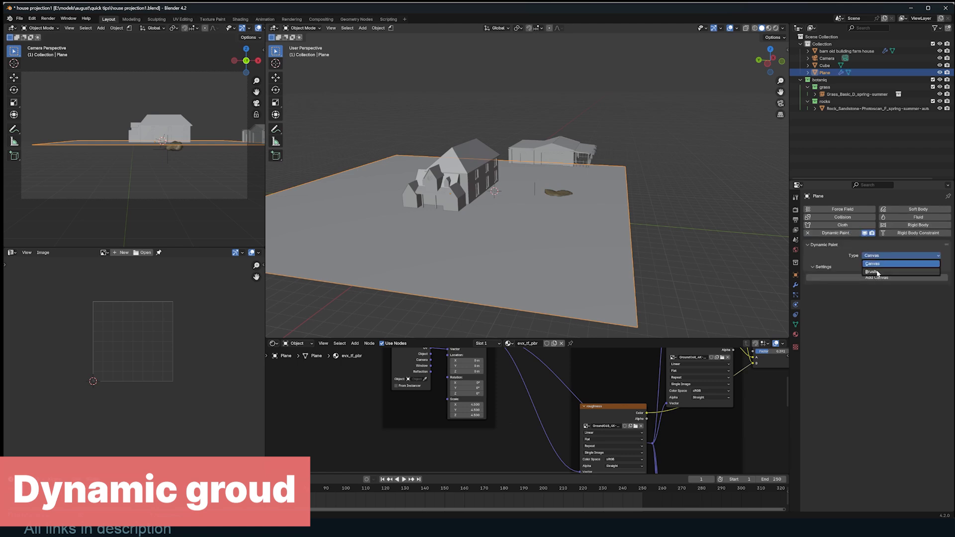
left_click(872, 263)
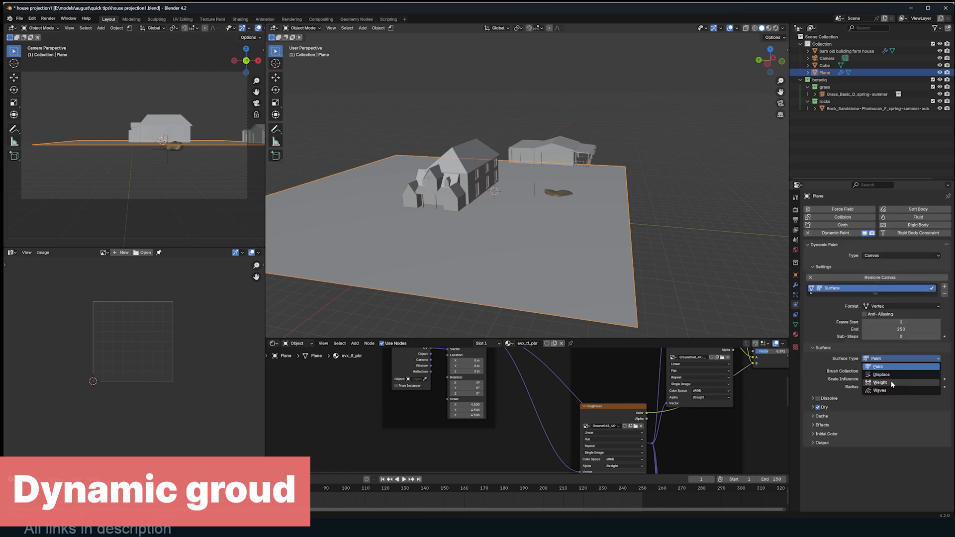
left_click(878, 382)
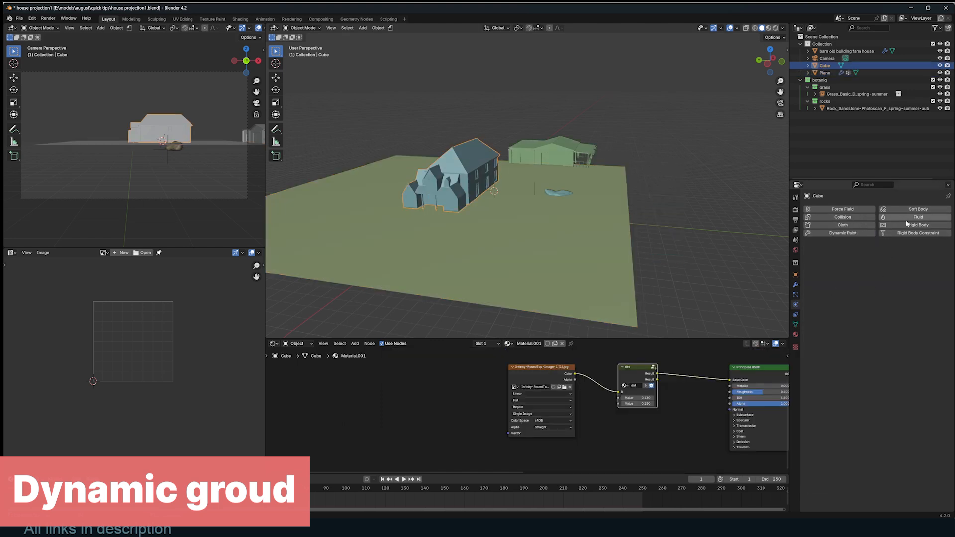
Step: Make the Cube a Dynamic Paint brush painting by Mesh Volume + Proximity, then change interaction mode
left_click(842, 233)
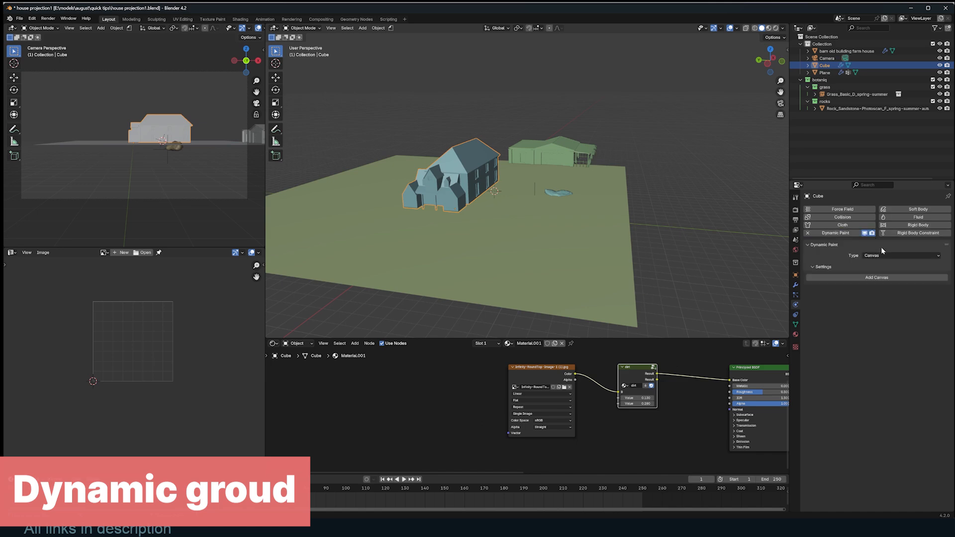
left_click(901, 256)
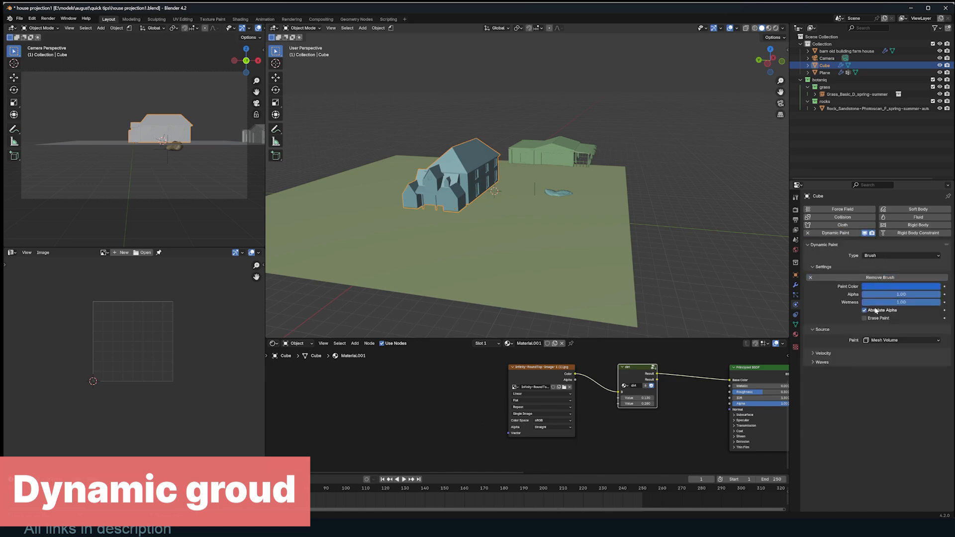
left_click(901, 340)
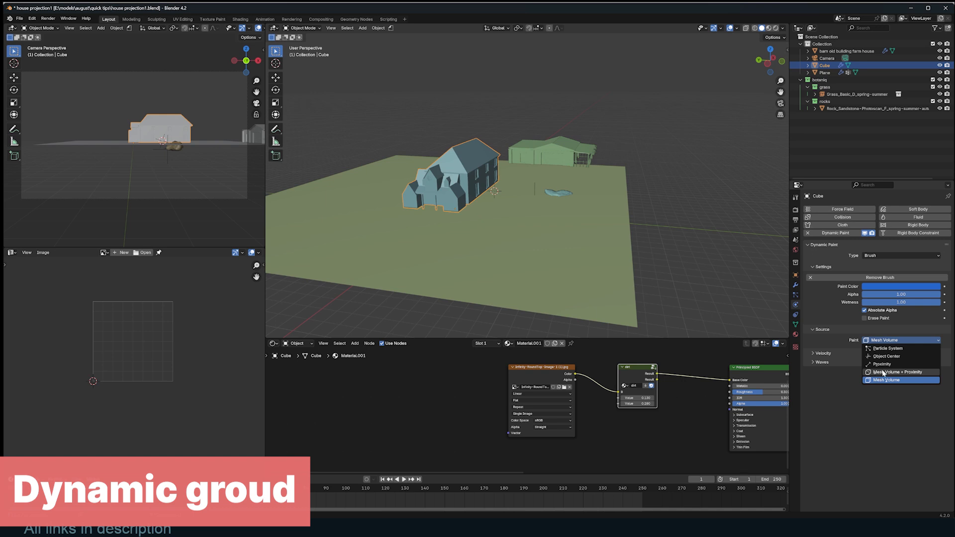
left_click(900, 372)
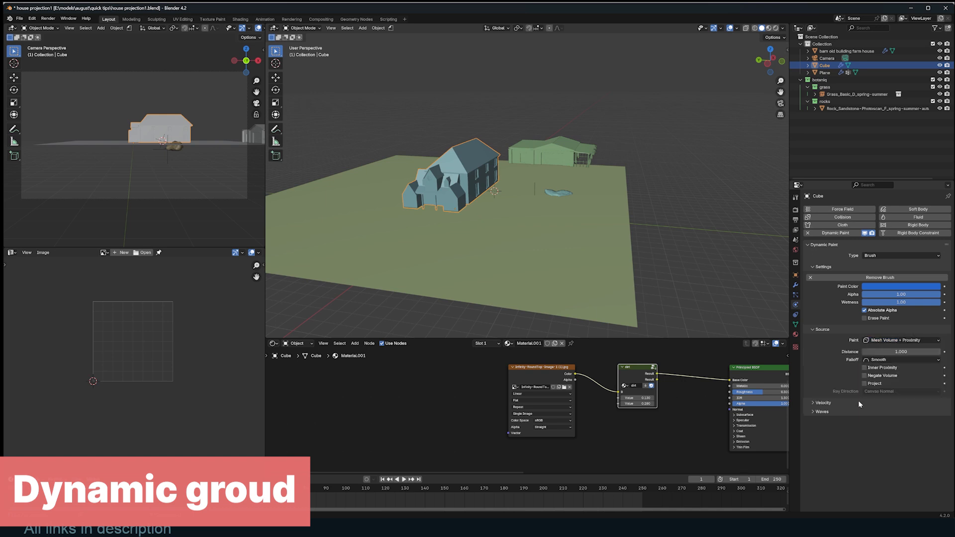
left_click(302, 28)
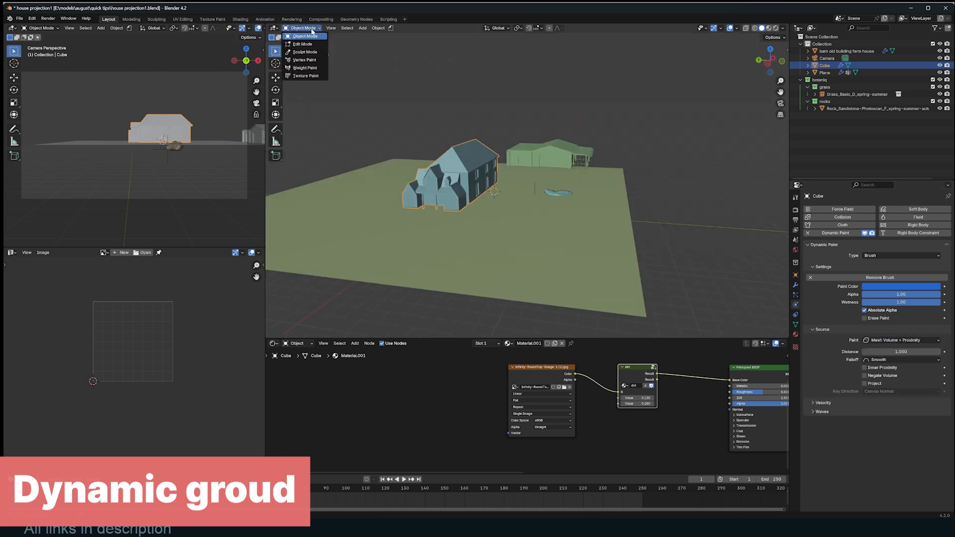
left_click(305, 68)
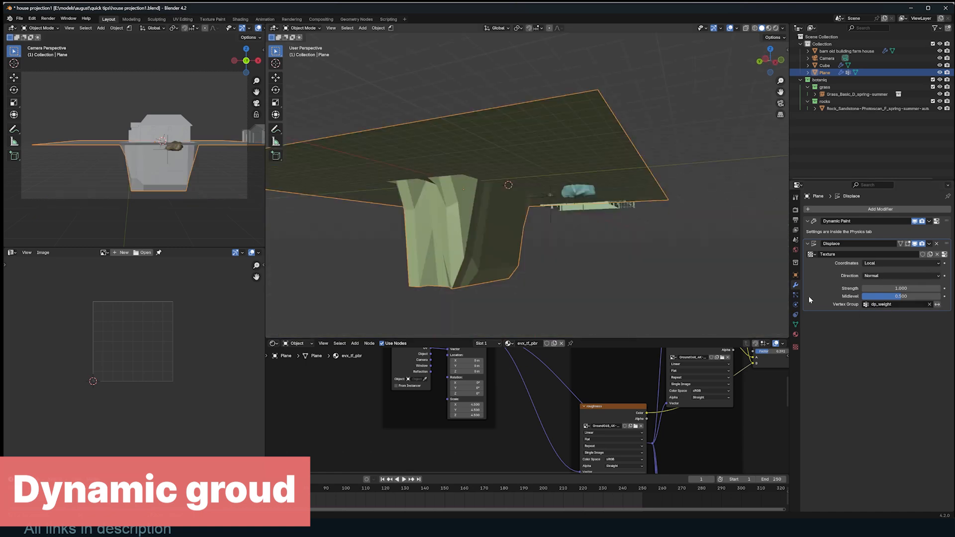
Step: Lower the dp_weight Displace strength and add a second textured Displace modifier for rolling hills
left_click_drag(907, 288, 865, 288)
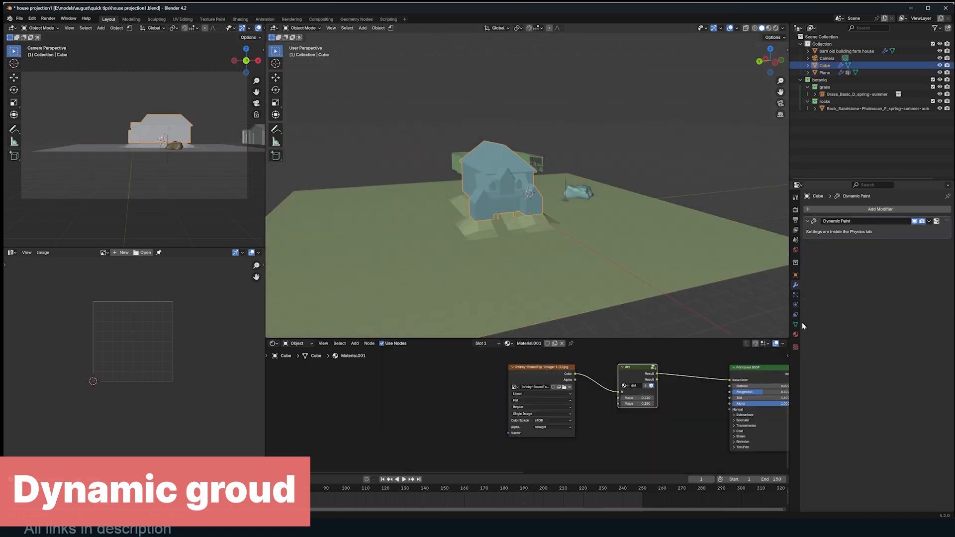
left_click(795, 305)
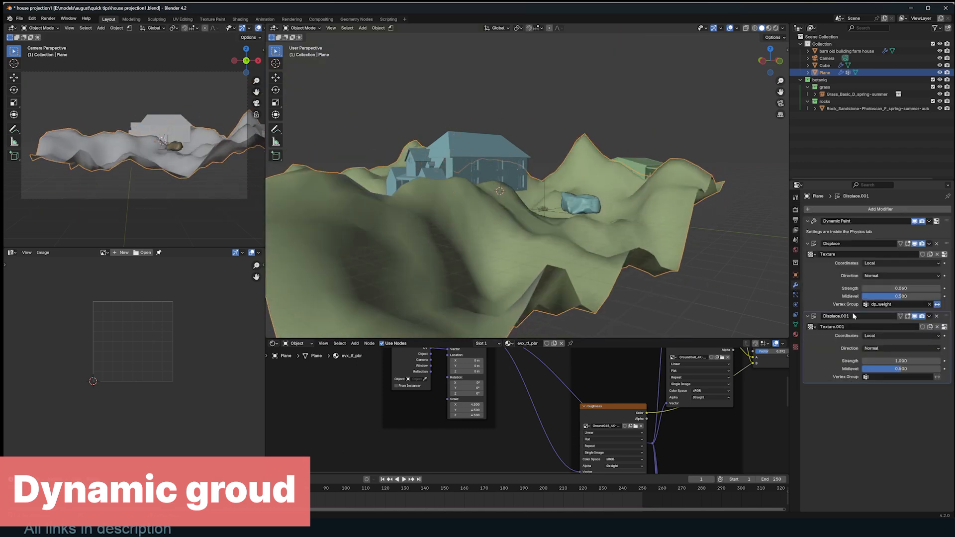
left_click(902, 348)
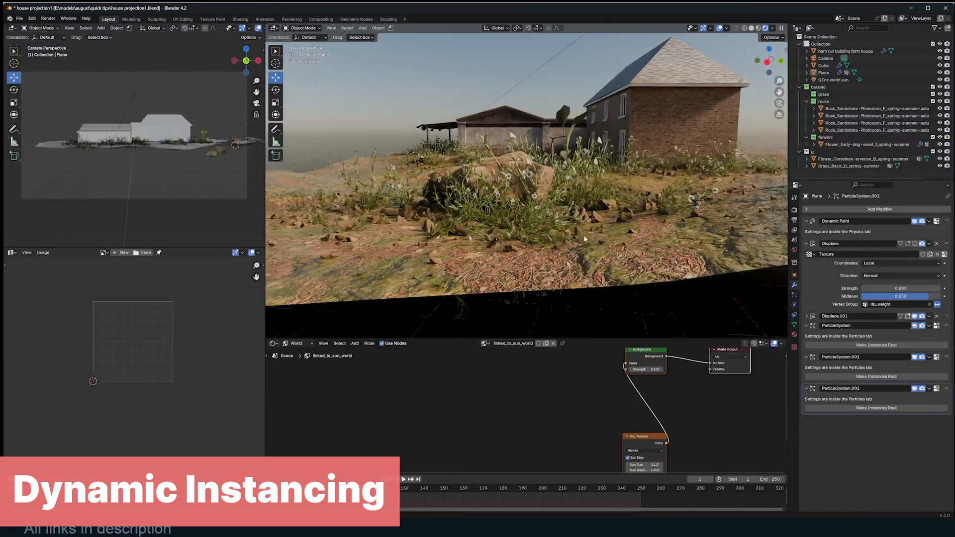
Step: Set the Plane particle system's Length vertex group to dp_weight so grass follows the paint
left_click_drag(907, 296, 884, 297)
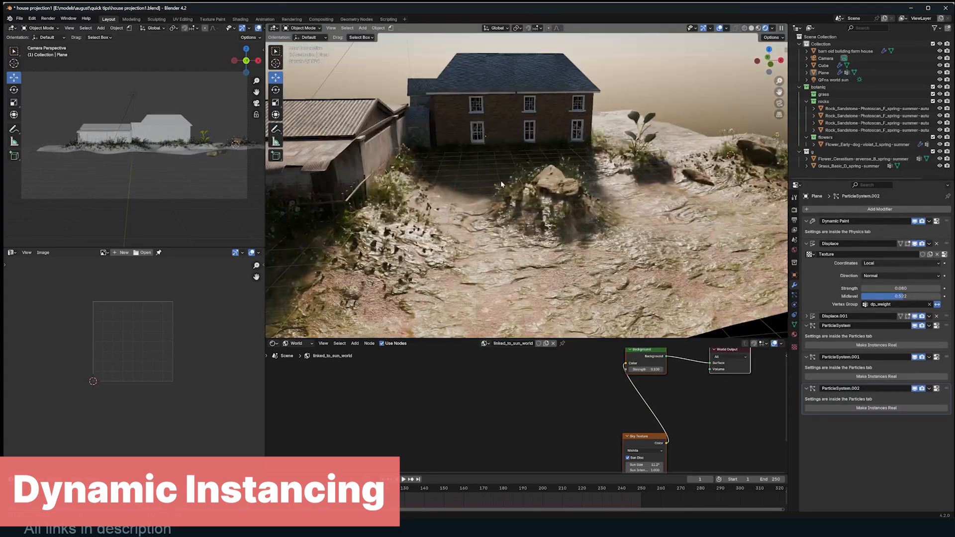
left_click(302, 28)
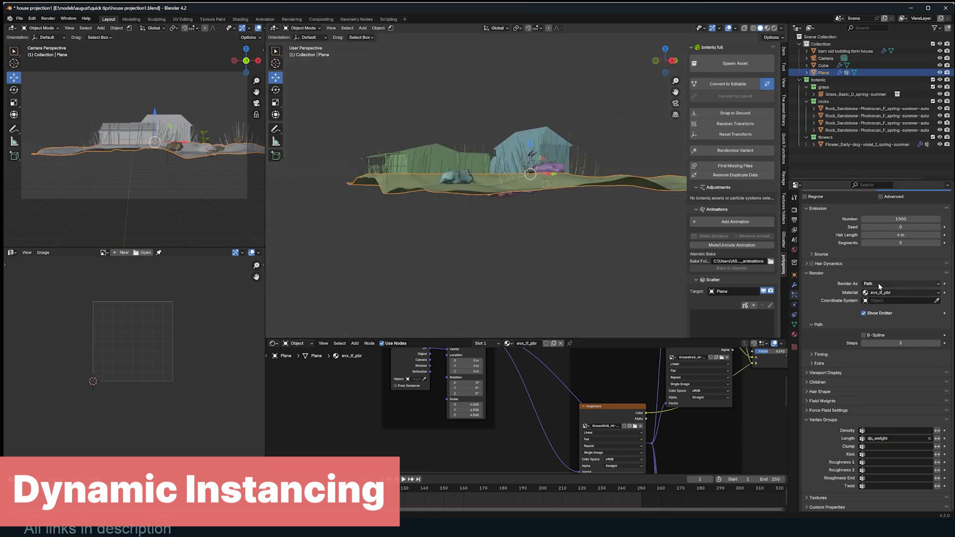
left_click(900, 283)
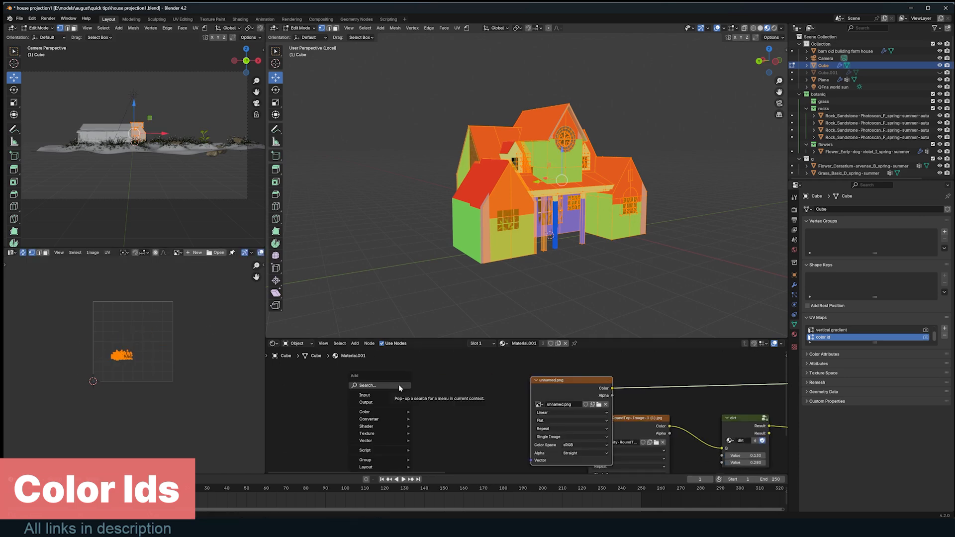
Step: Add a UV Map node using the color id map to the house material
left_click(364, 395)
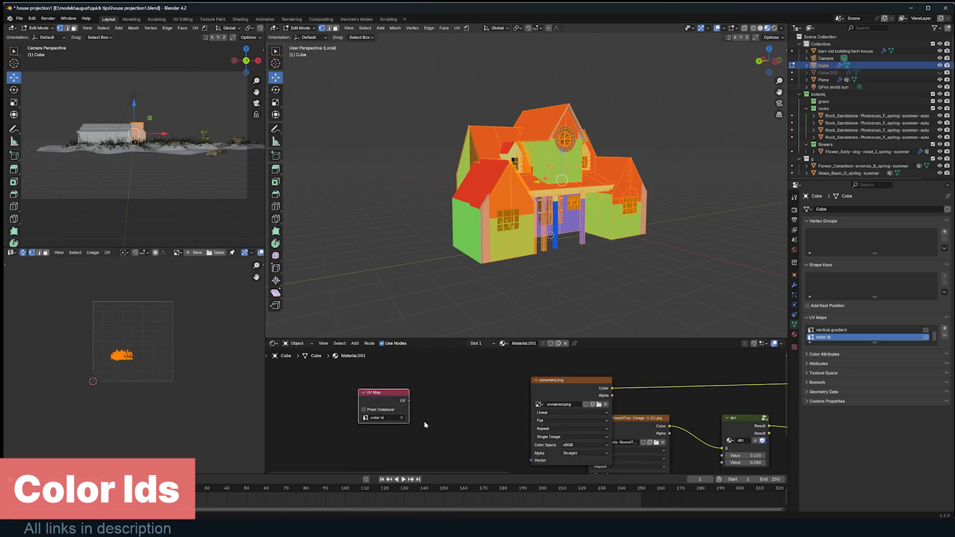